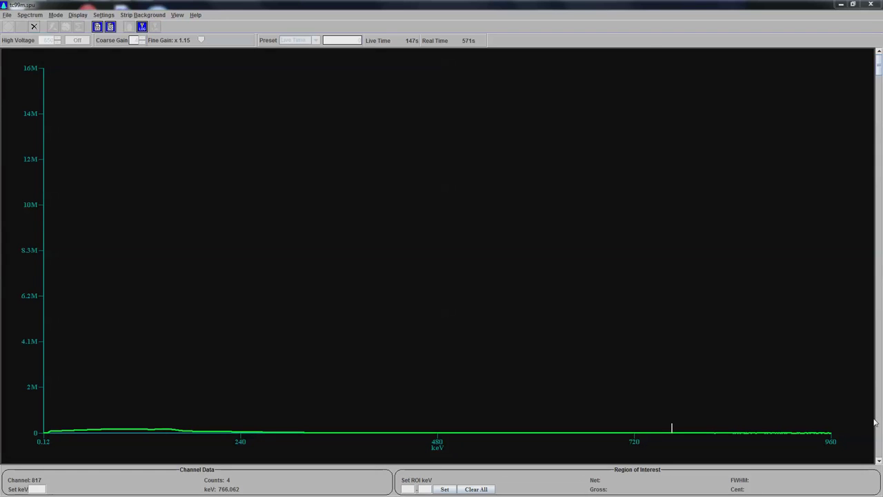
{"action": "mouse_move", "coordinate": [591, 370]}
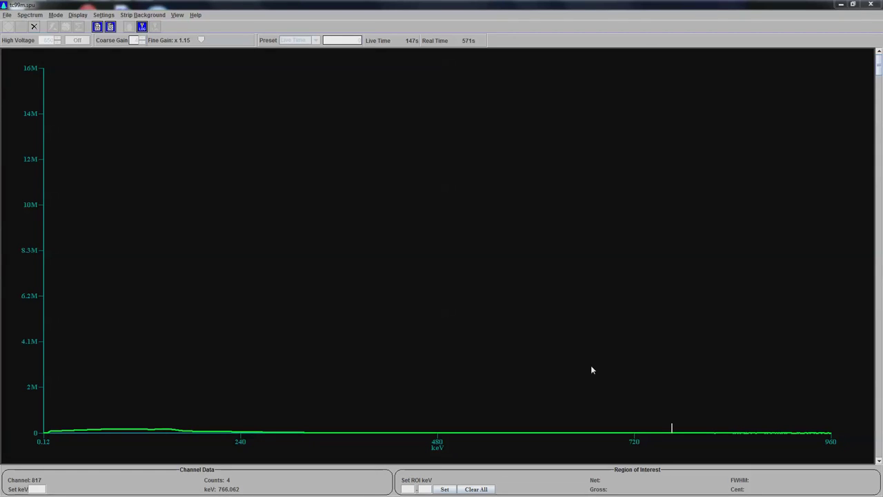
{"action": "mouse_move", "coordinate": [573, 367]}
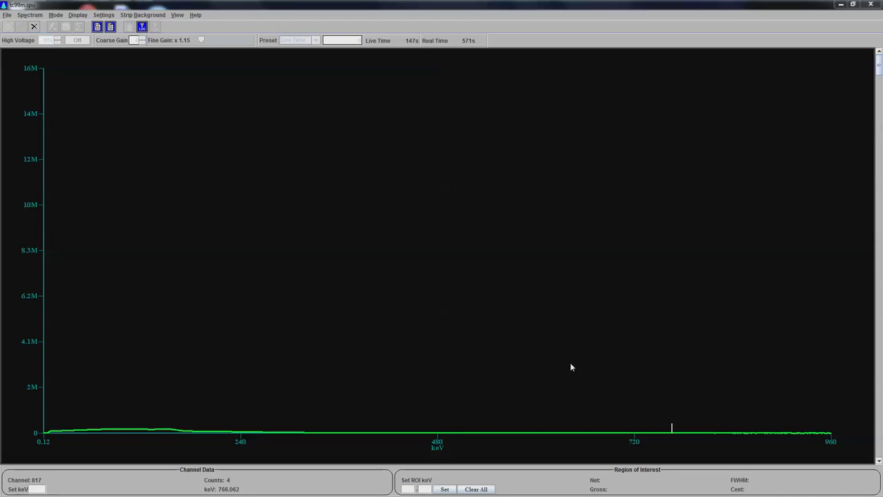
{"action": "mouse_move", "coordinate": [494, 352]}
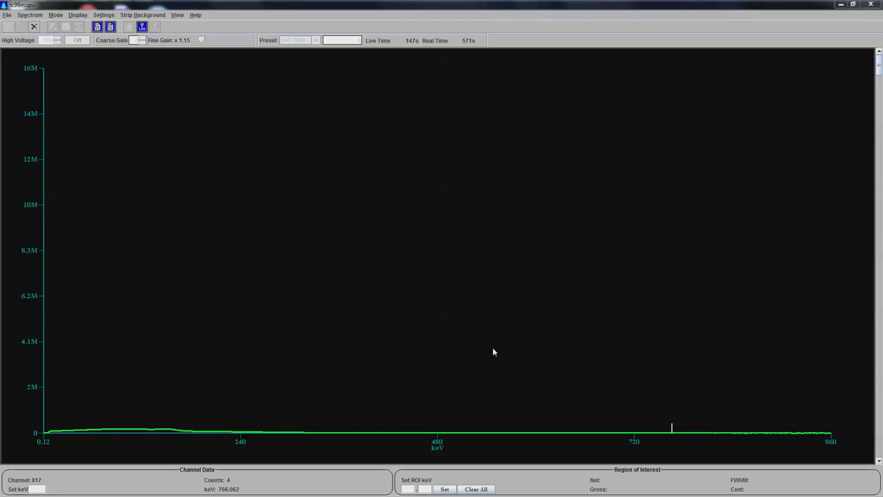
{"action": "mouse_move", "coordinate": [508, 320]}
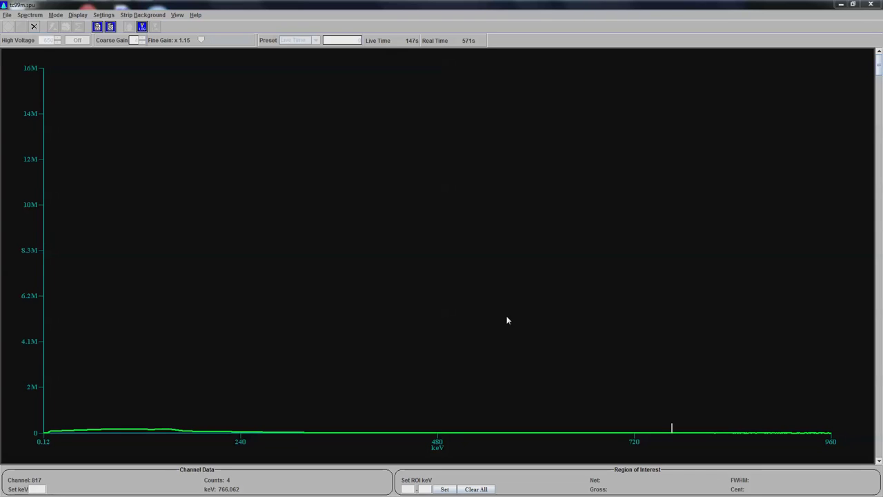
{"action": "mouse_move", "coordinate": [505, 129]}
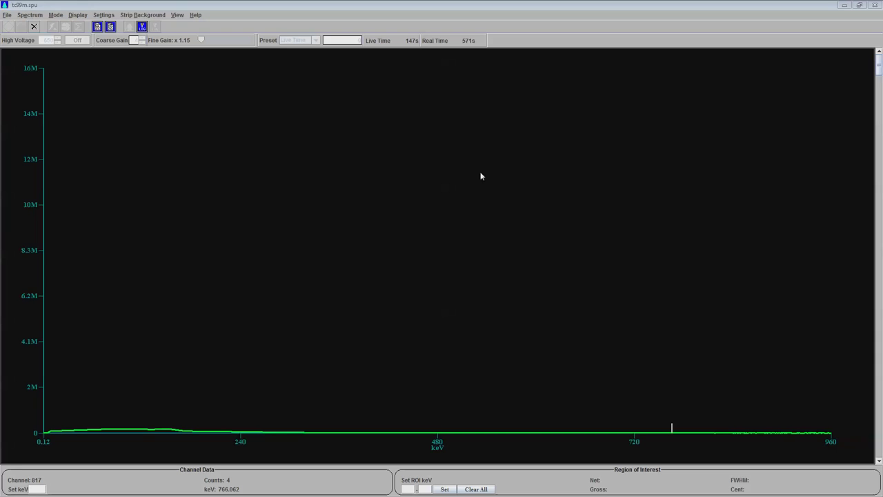
{"action": "mouse_move", "coordinate": [379, 149]}
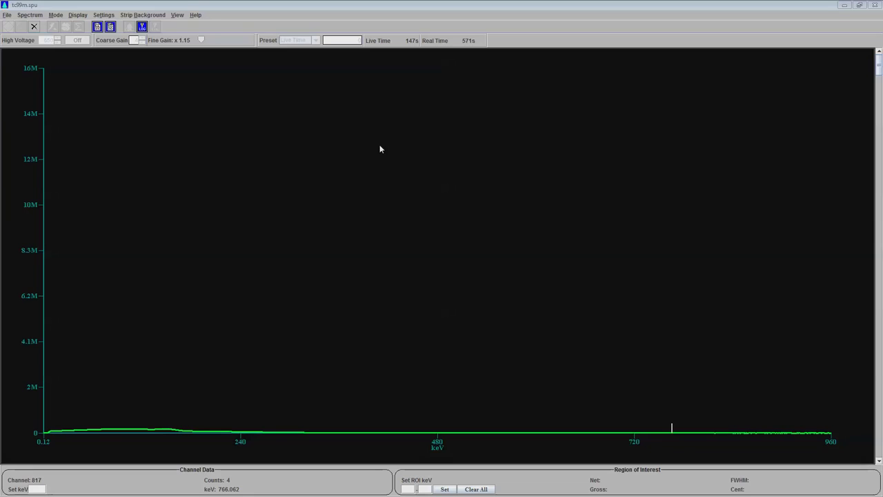
{"action": "mouse_move", "coordinate": [414, 194]}
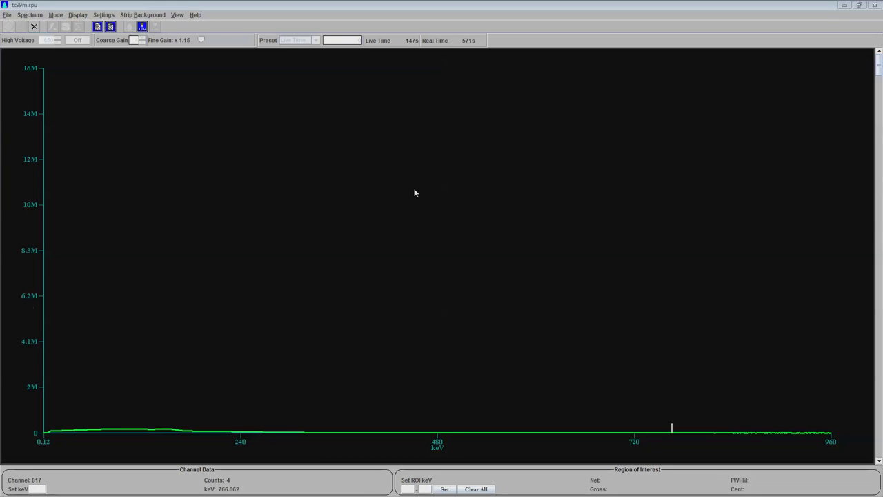
{"action": "mouse_move", "coordinate": [210, 320]}
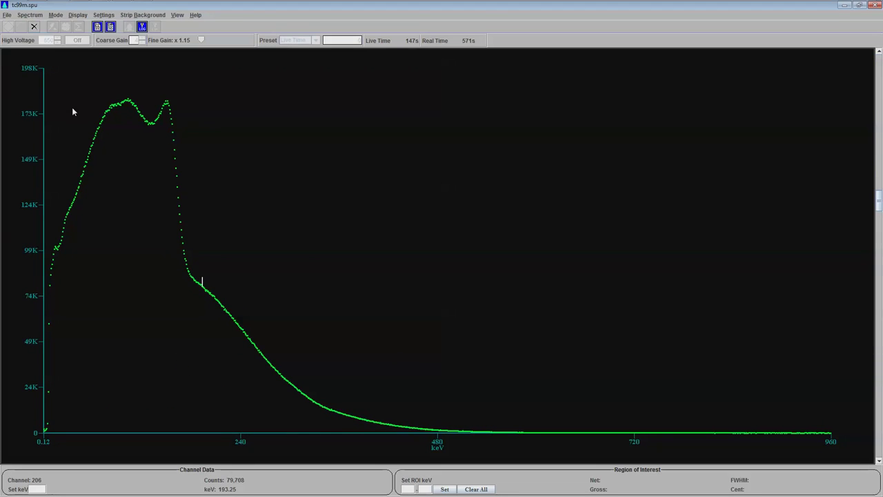
{"action": "mouse_move", "coordinate": [141, 171]}
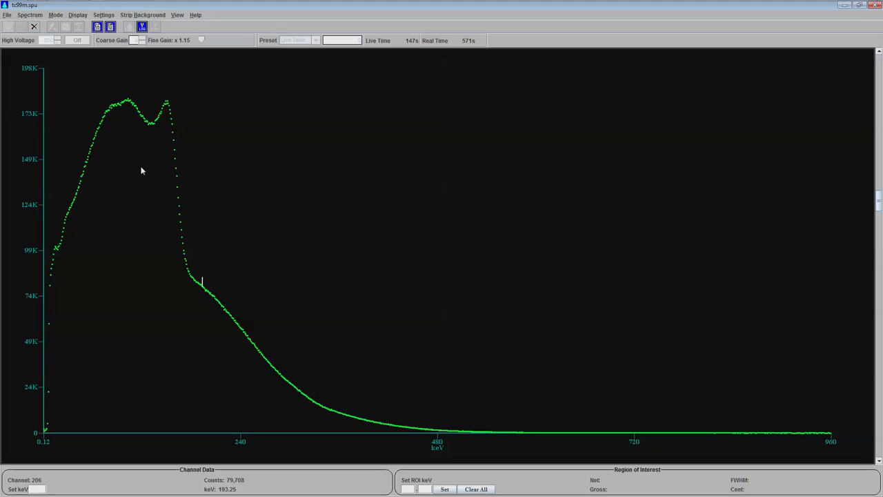
{"action": "mouse_move", "coordinate": [127, 172]}
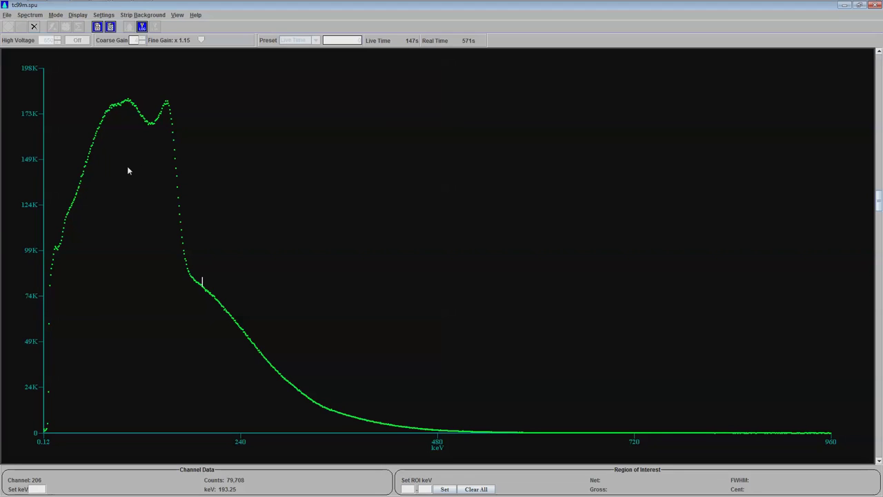
{"action": "mouse_move", "coordinate": [125, 172]}
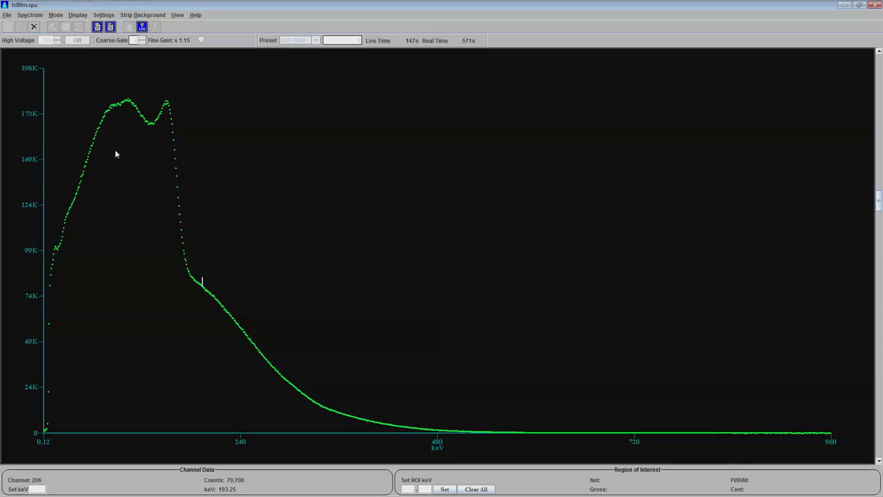
{"action": "mouse_move", "coordinate": [157, 166]}
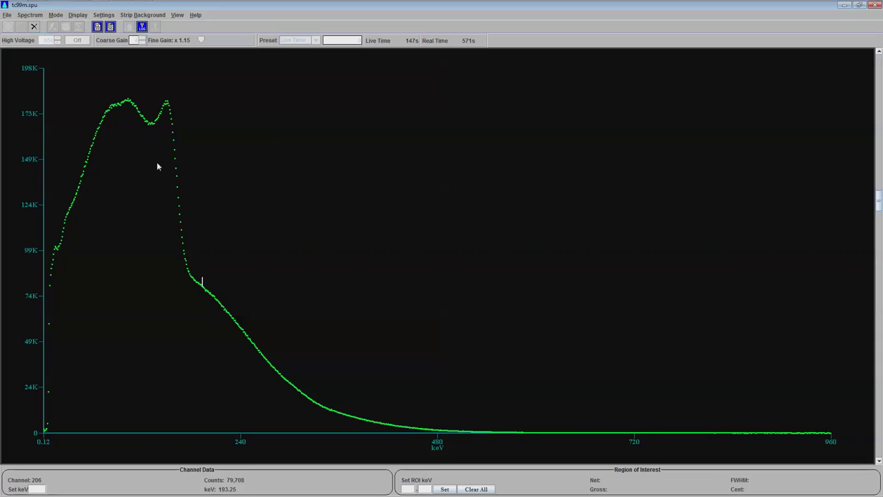
{"action": "mouse_move", "coordinate": [274, 339]}
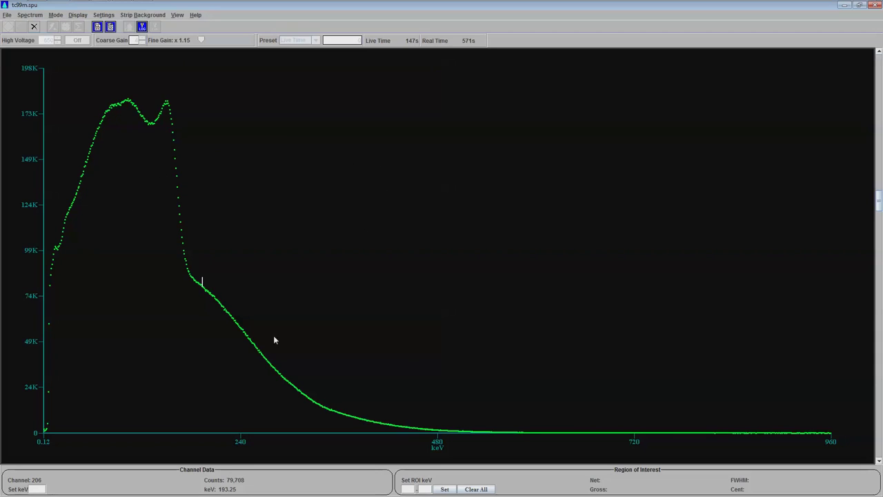
{"action": "mouse_move", "coordinate": [474, 338]}
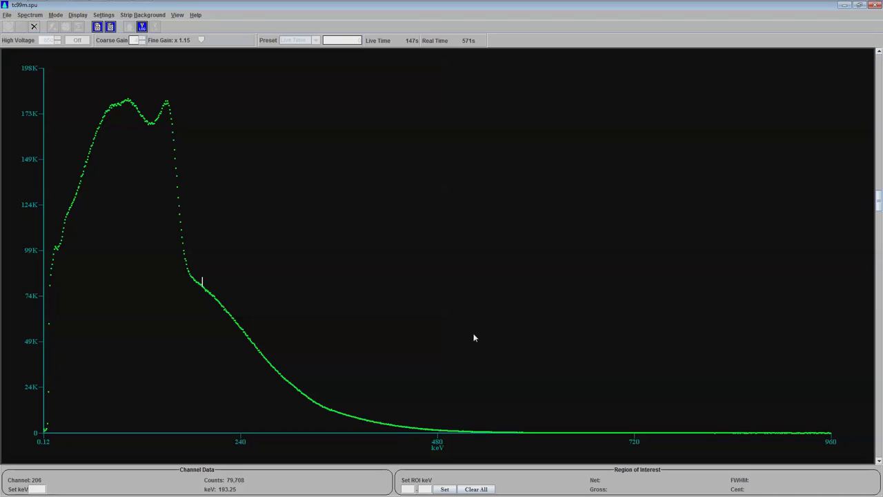
{"action": "mouse_move", "coordinate": [532, 348]}
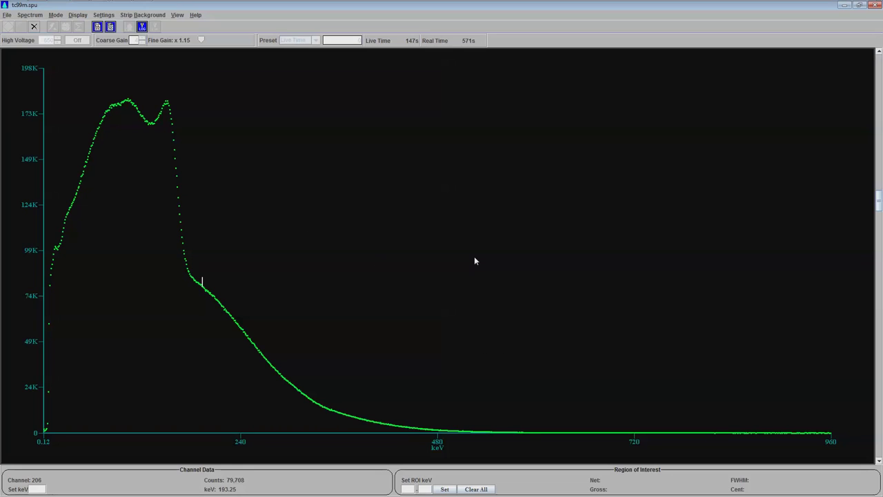
{"action": "mouse_move", "coordinate": [119, 218]}
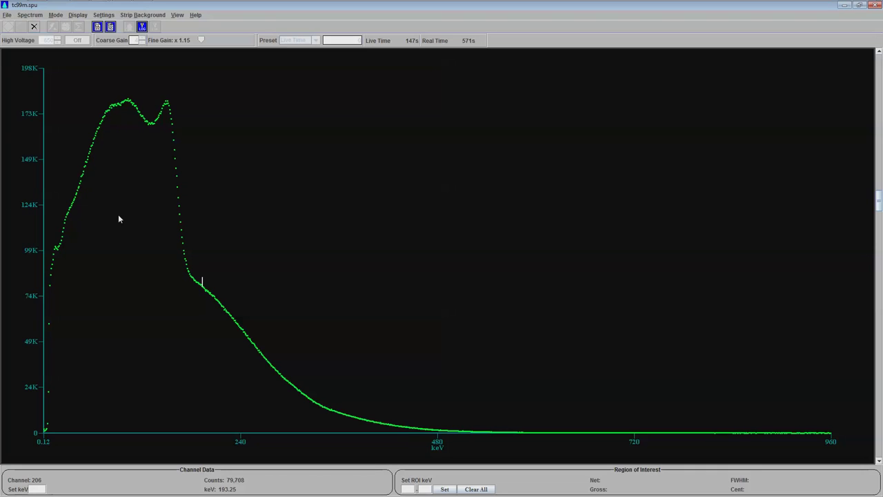
{"action": "mouse_move", "coordinate": [77, 240]}
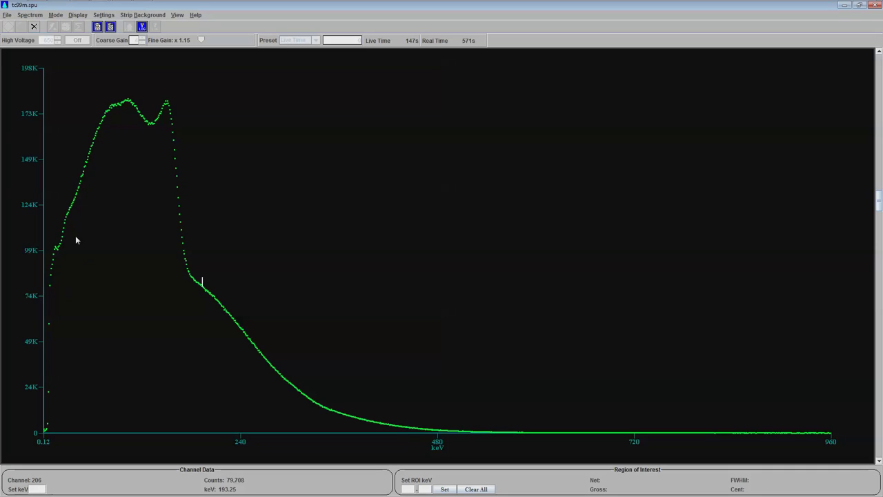
{"action": "mouse_move", "coordinate": [75, 235]}
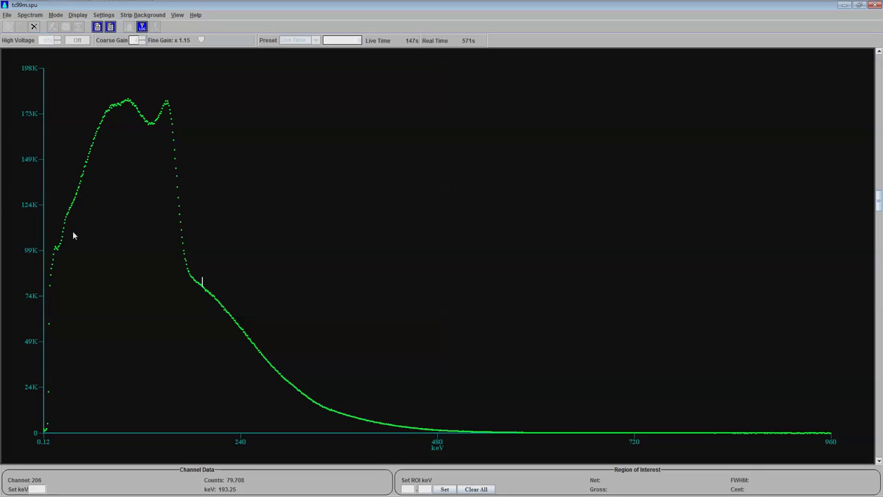
{"action": "mouse_move", "coordinate": [127, 224]}
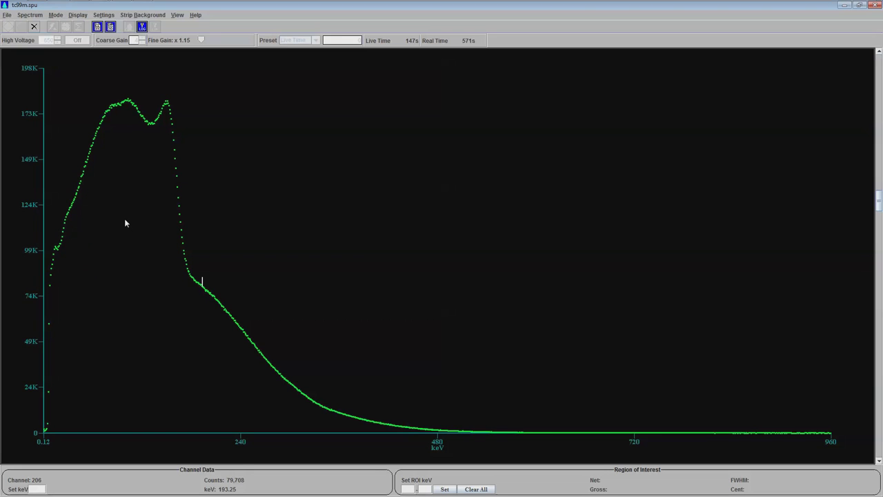
{"action": "mouse_move", "coordinate": [241, 122]}
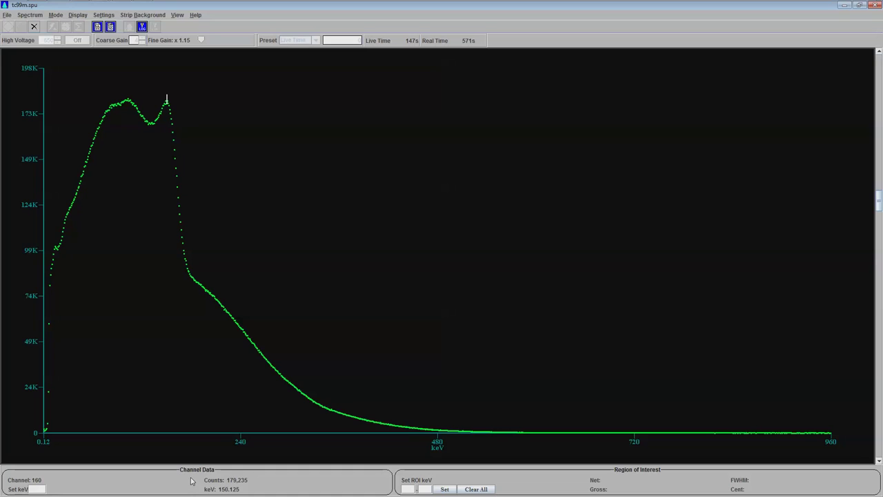
{"action": "mouse_move", "coordinate": [188, 476]}
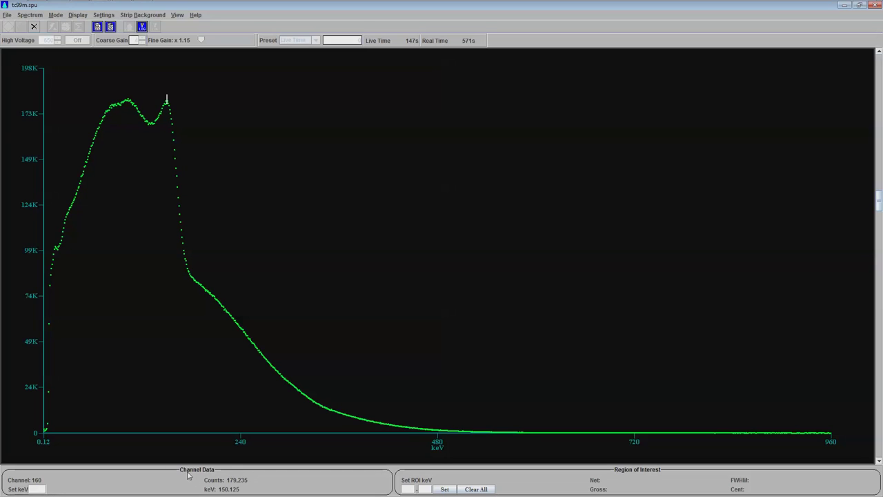
{"action": "mouse_move", "coordinate": [160, 103]}
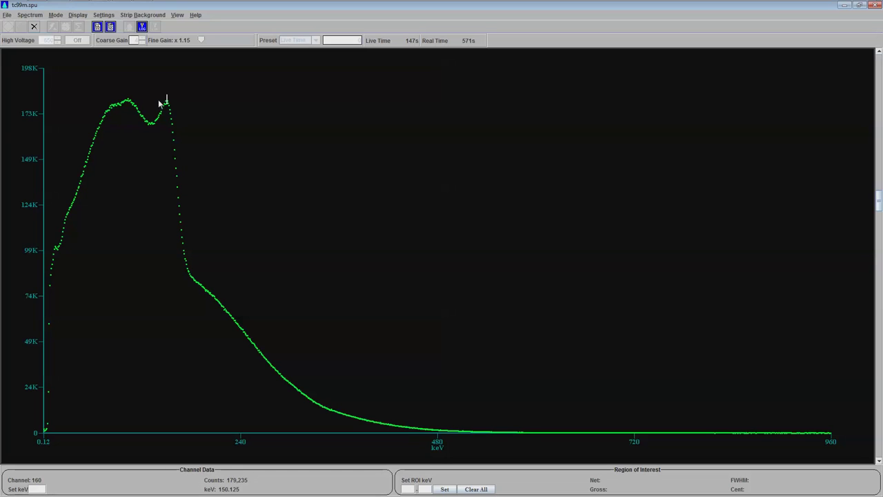
{"action": "mouse_move", "coordinate": [171, 104]}
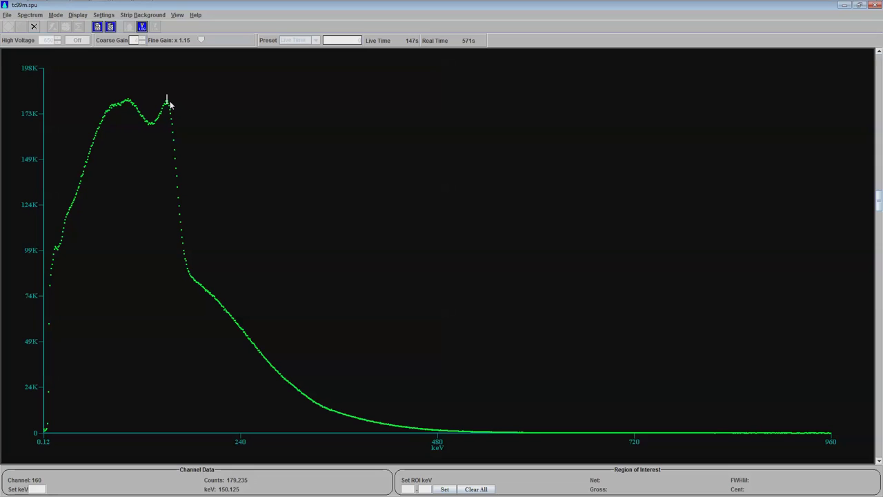
{"action": "mouse_move", "coordinate": [157, 120]}
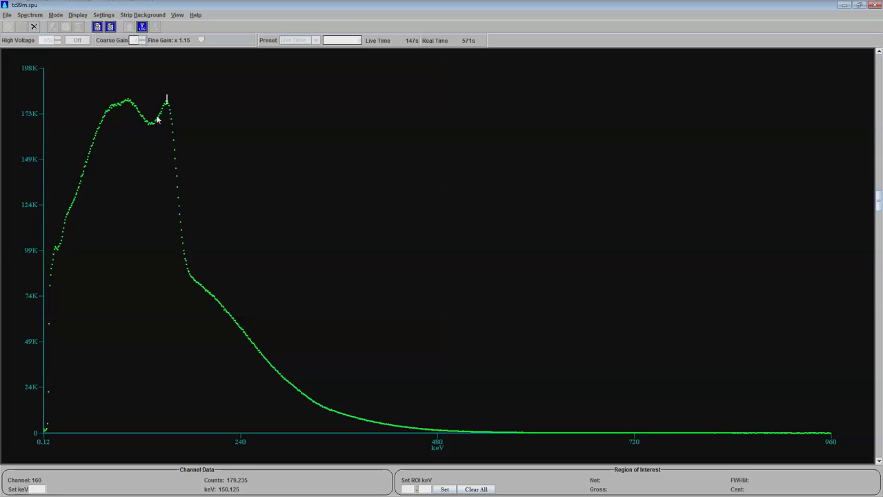
{"action": "mouse_move", "coordinate": [229, 233]}
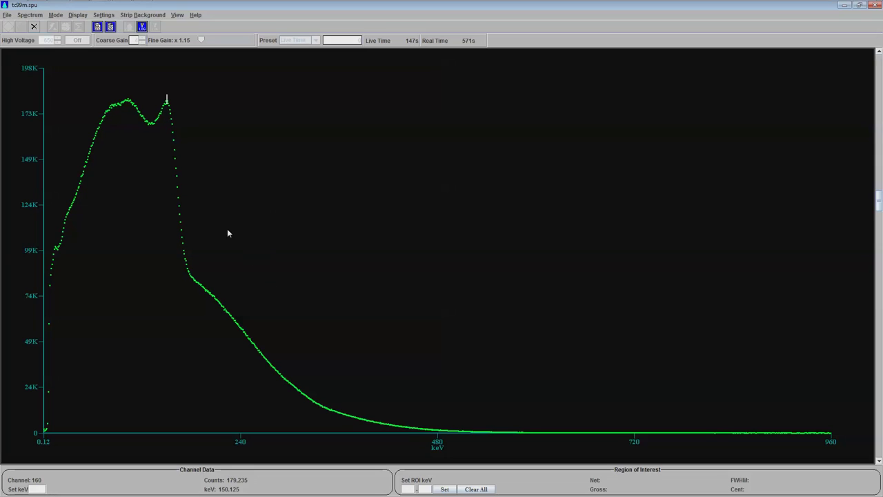
{"action": "mouse_move", "coordinate": [223, 196]}
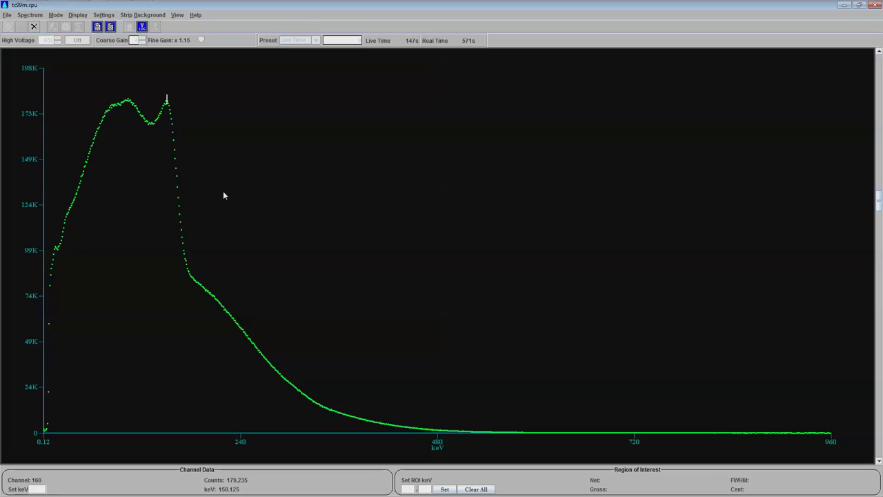
{"action": "mouse_move", "coordinate": [312, 348]}
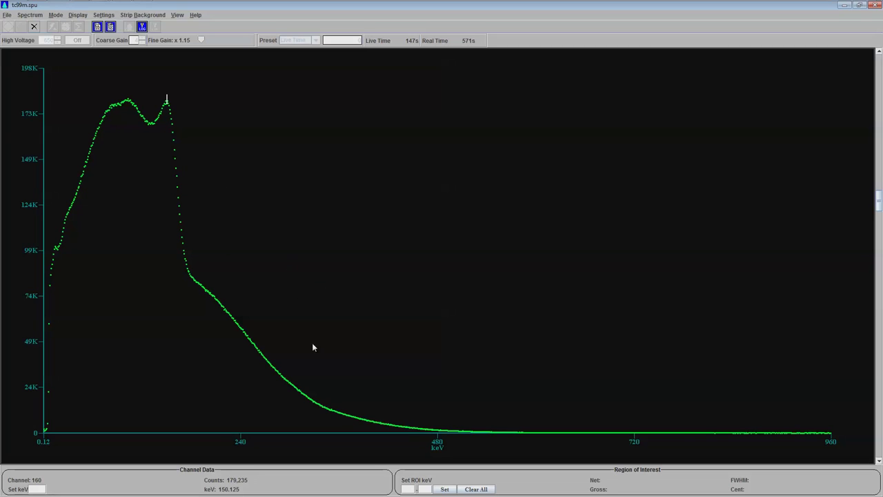
{"action": "mouse_move", "coordinate": [437, 433]}
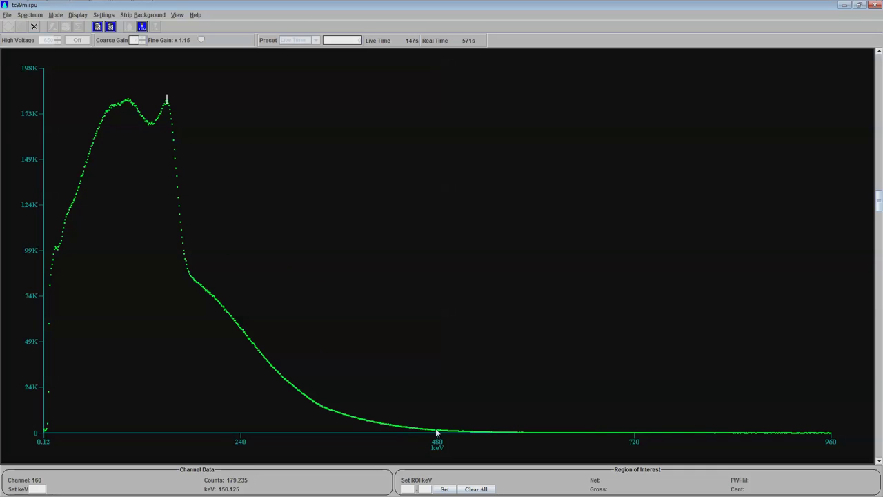
{"action": "mouse_move", "coordinate": [212, 298]}
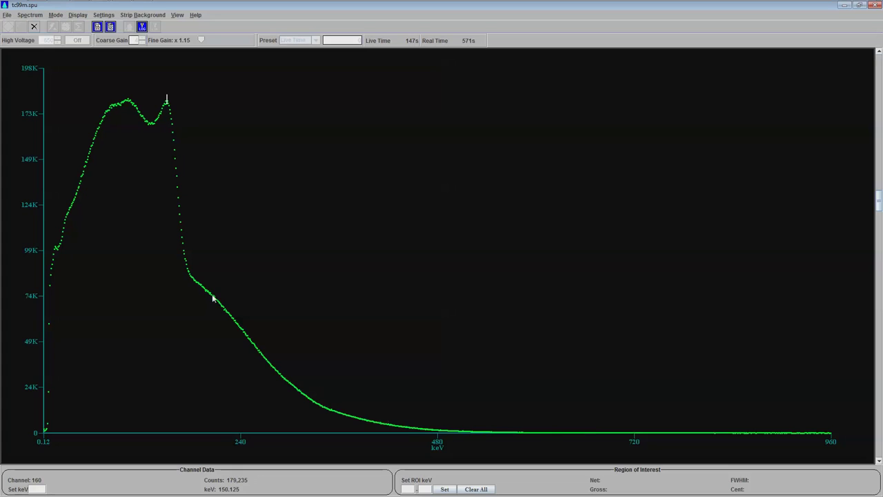
{"action": "mouse_move", "coordinate": [641, 435]}
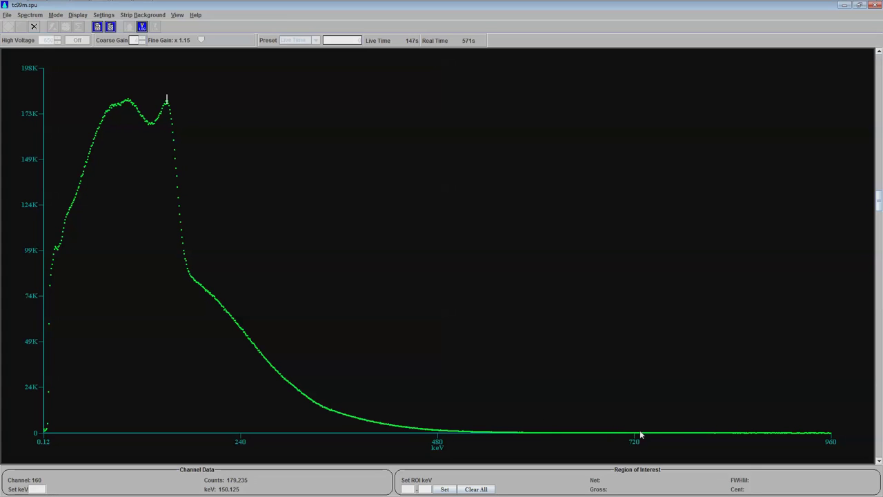
{"action": "mouse_move", "coordinate": [513, 403]}
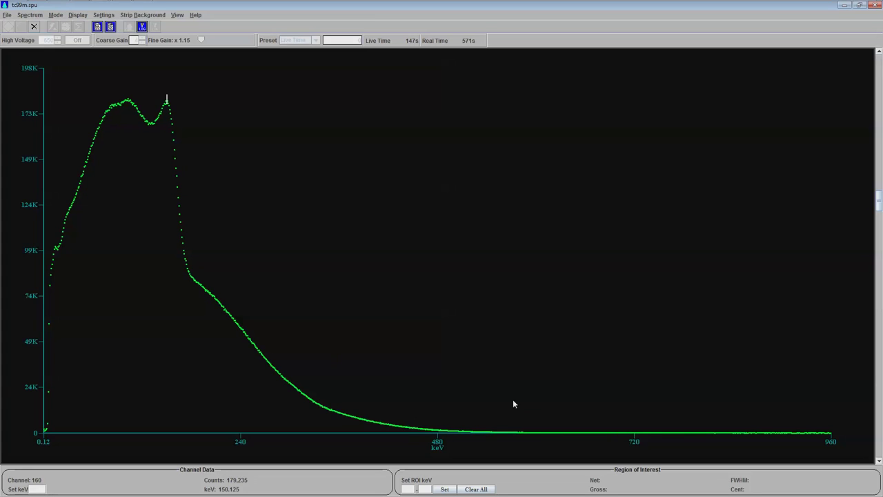
{"action": "mouse_move", "coordinate": [130, 306]}
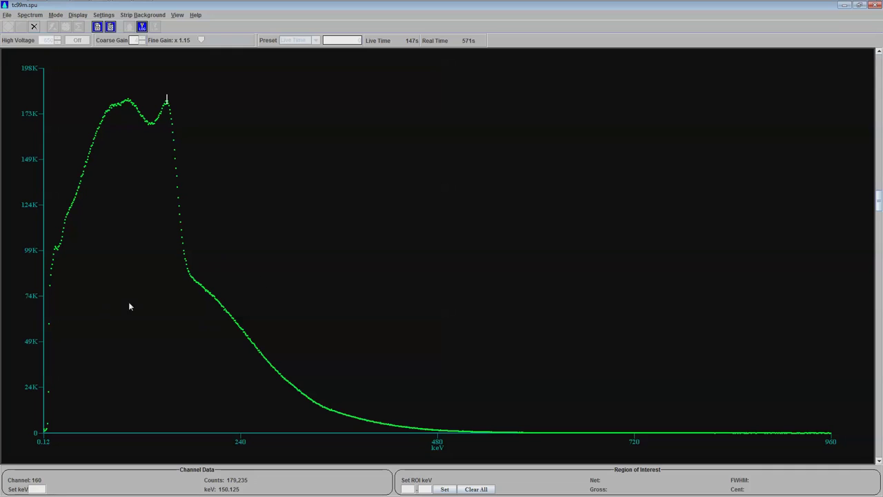